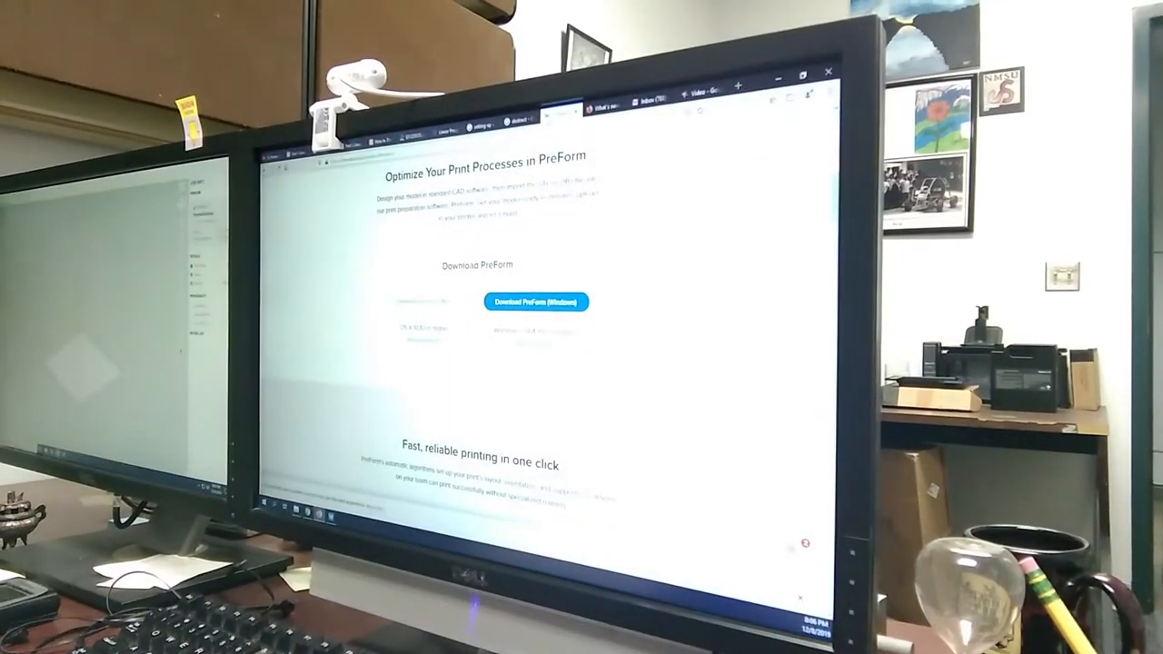
- Run the PreForm installer, accept the licence and install to the default folder
{"action": "left_click", "coordinate": [535, 301]}
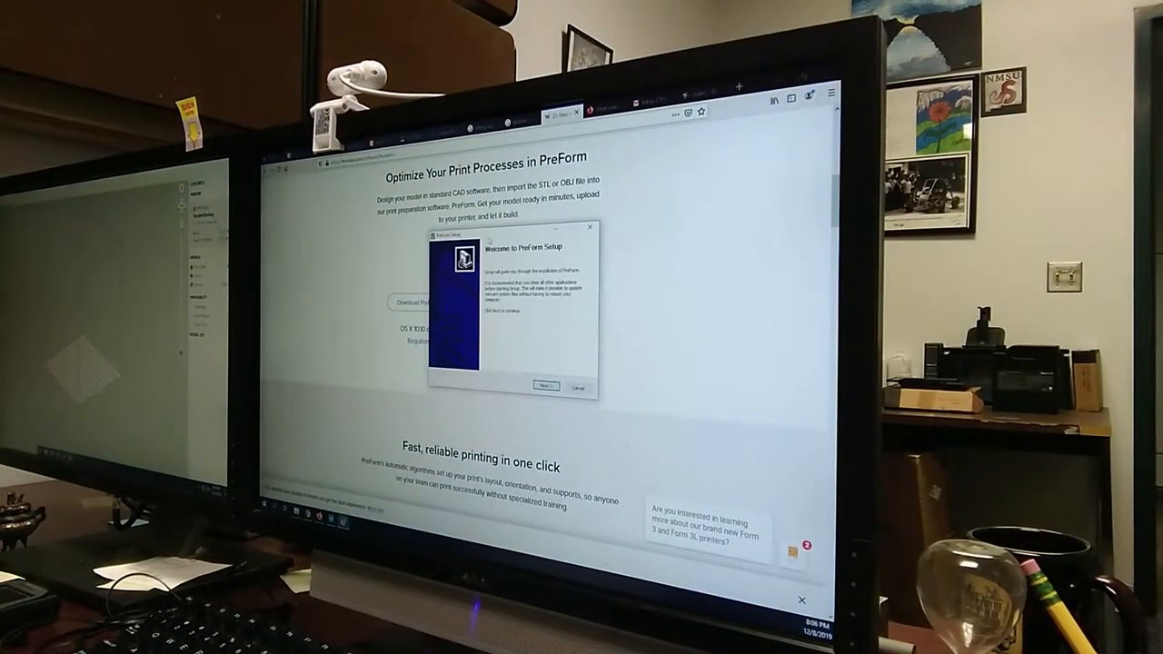
{"action": "left_click", "coordinate": [544, 386]}
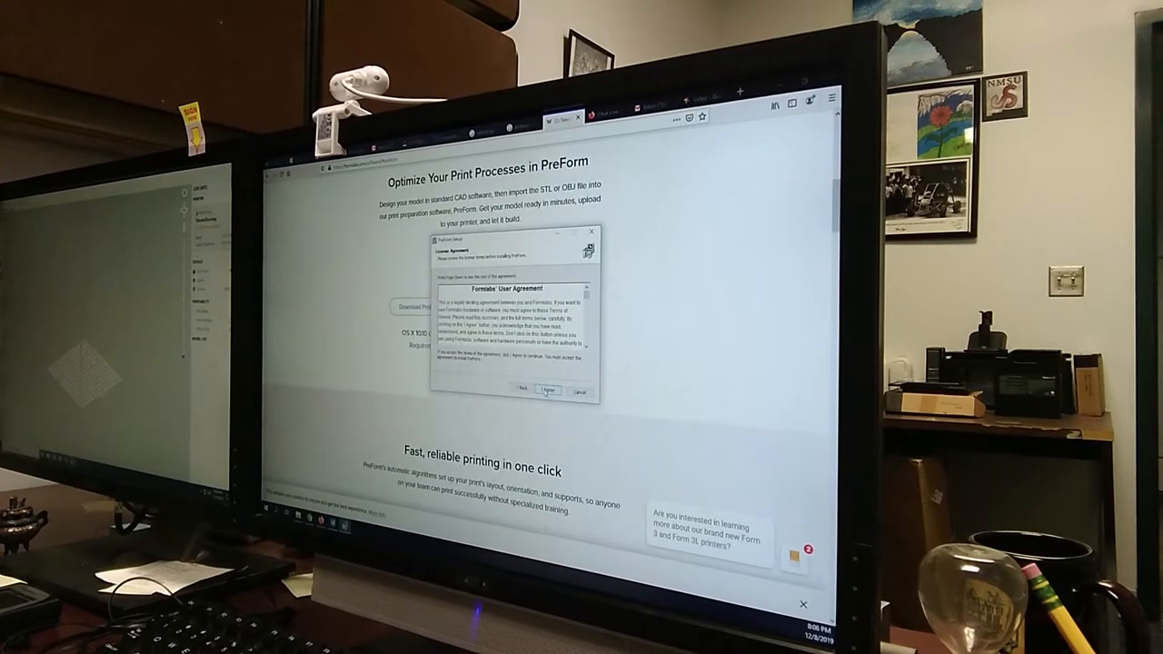
{"action": "left_click", "coordinate": [546, 391]}
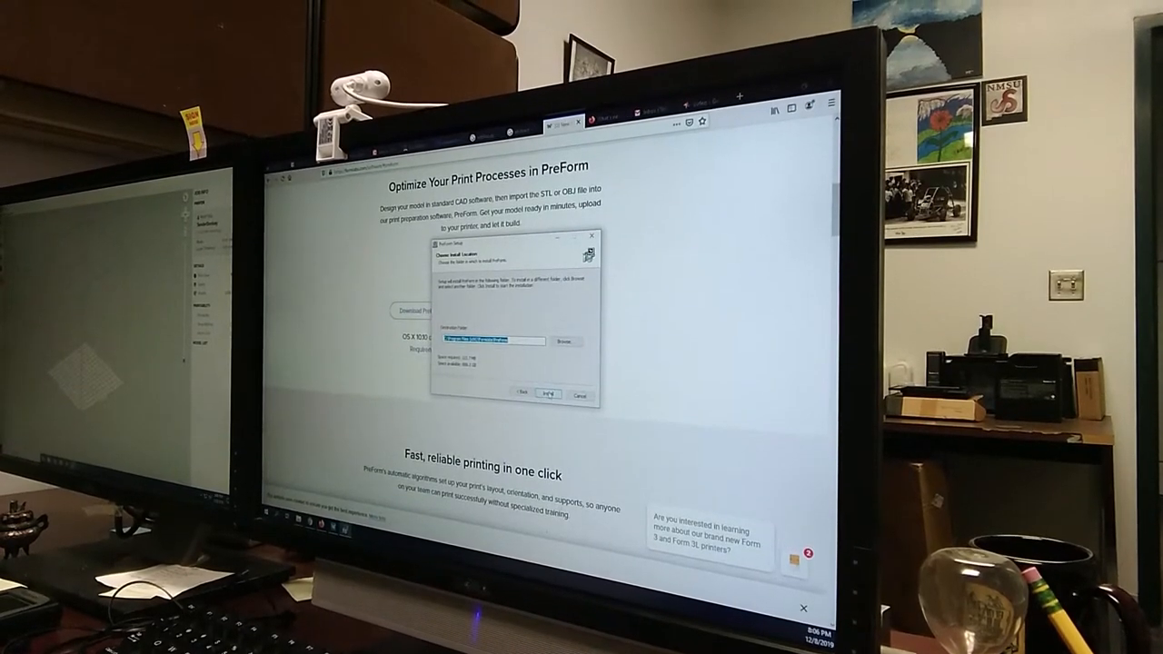
{"action": "left_click", "coordinate": [546, 392]}
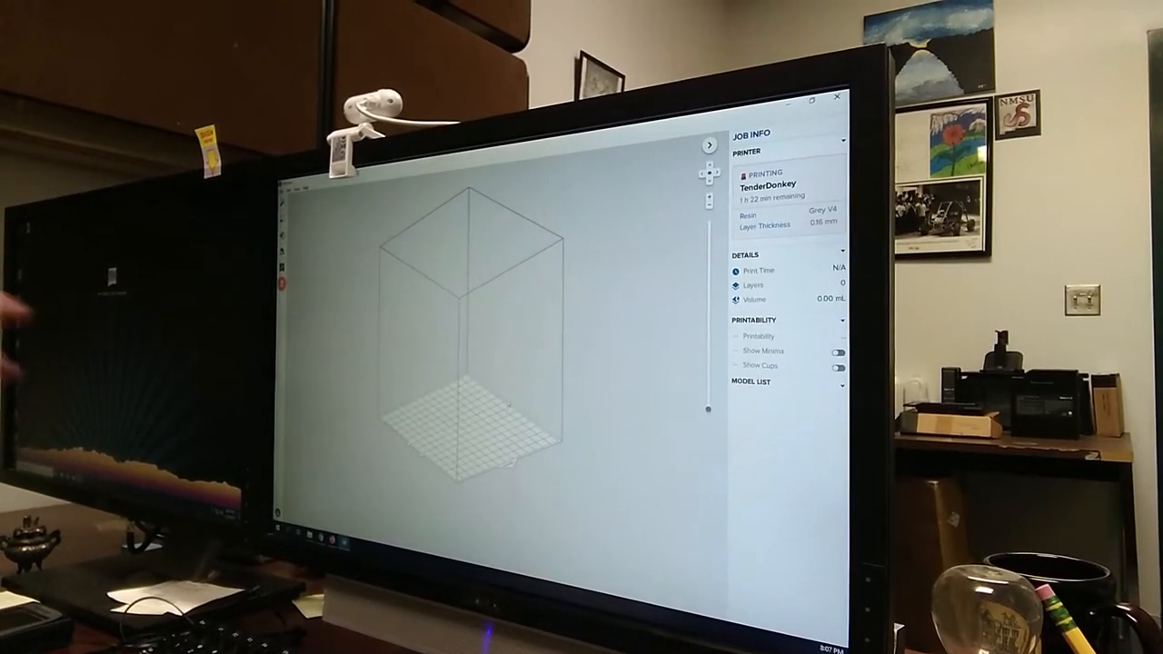
{"action": "mouse_move", "coordinate": [817, 186]}
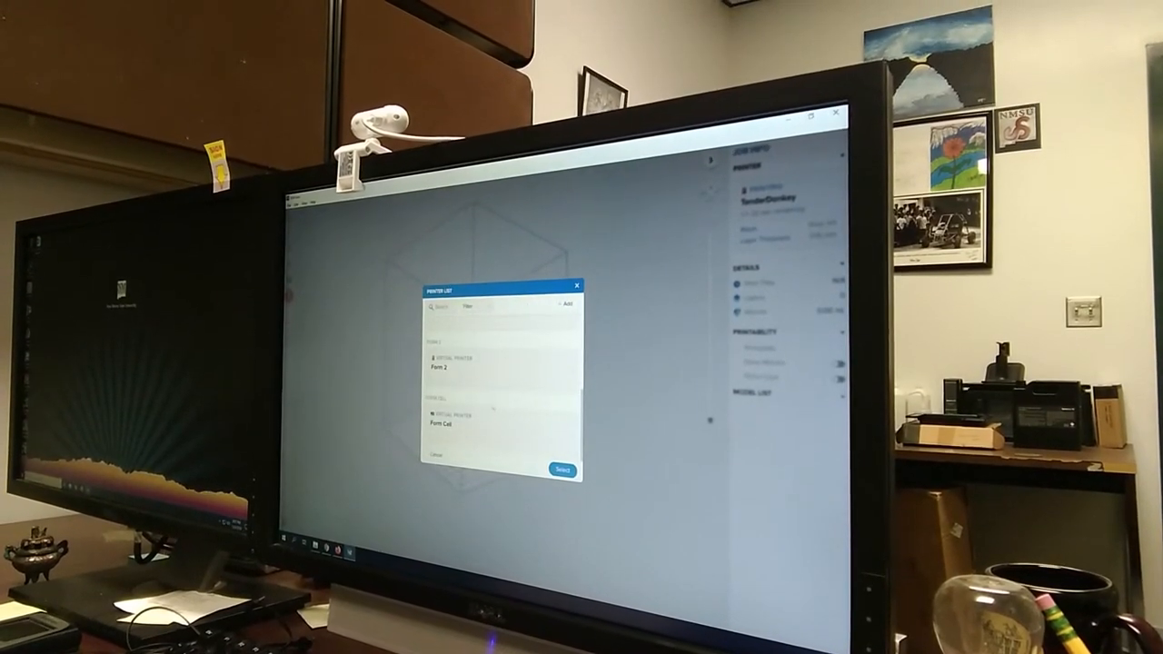
- Choose the virtual Form 2 from the Printer List
{"action": "left_click", "coordinate": [454, 364]}
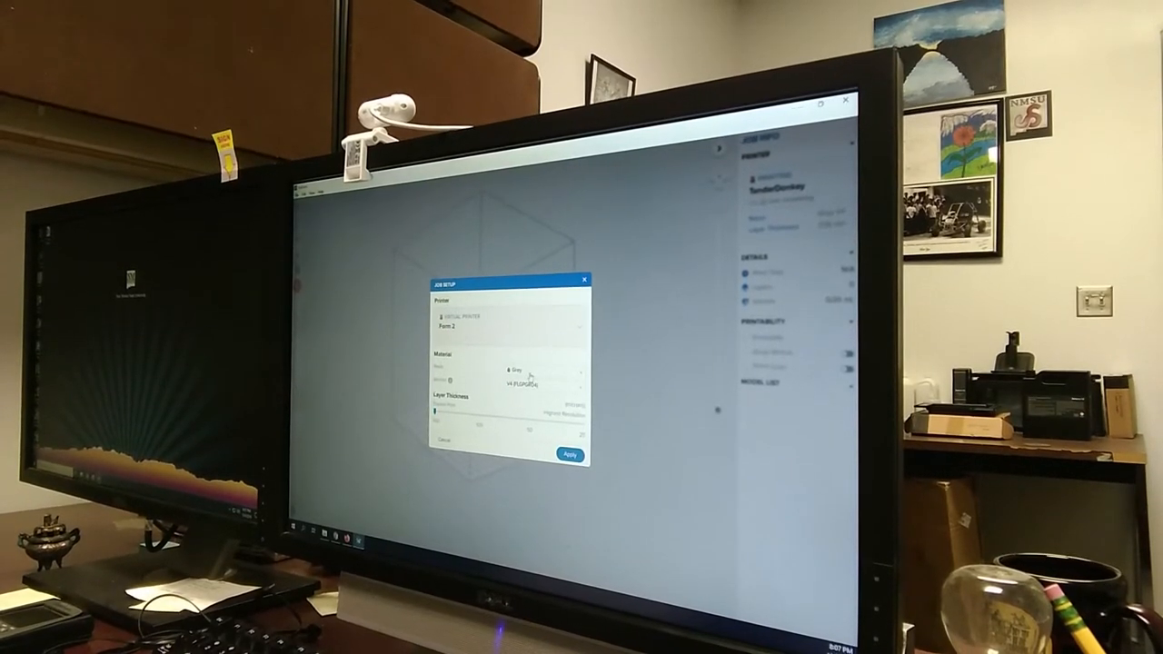
- Pick Grey V4 resin and apply the Form 2 job settings at 0.16 mm
{"action": "left_click", "coordinate": [540, 368]}
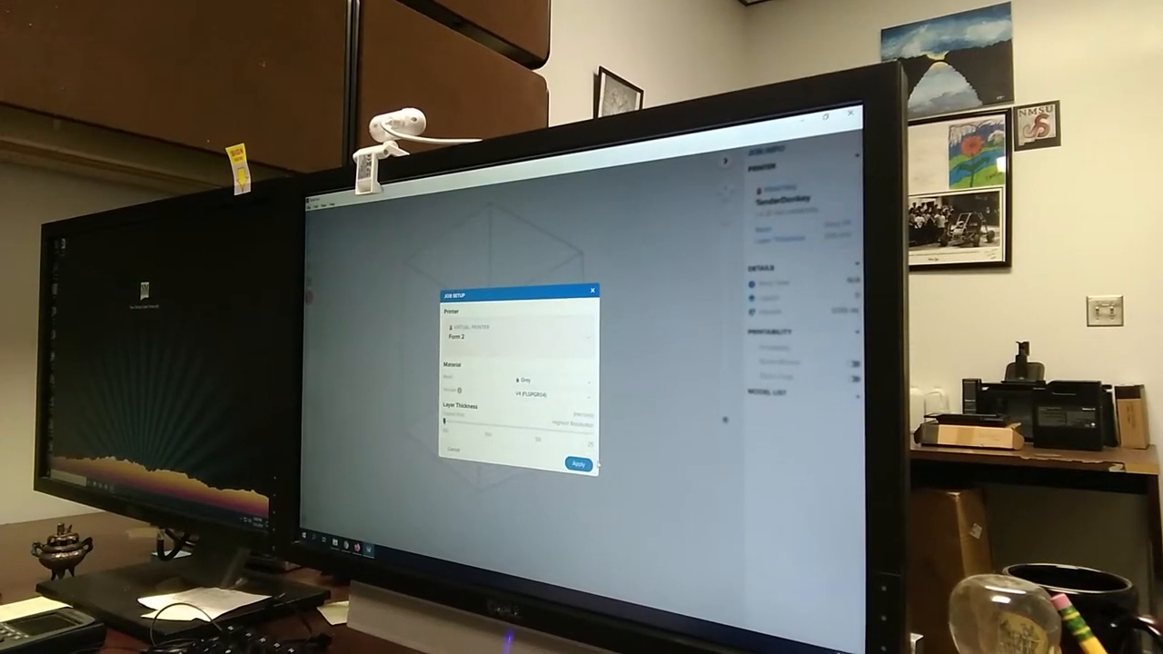
{"action": "left_click", "coordinate": [577, 465]}
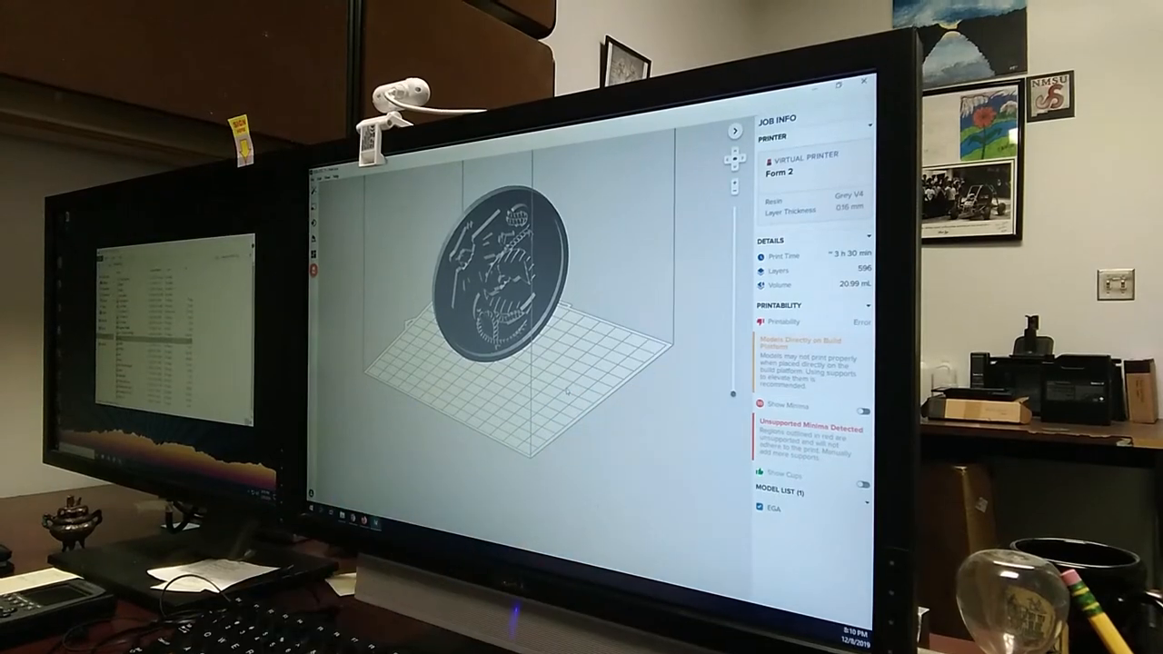
- Auto-orient the coaster so it tilts upright off the platform
{"action": "left_click", "coordinate": [866, 404]}
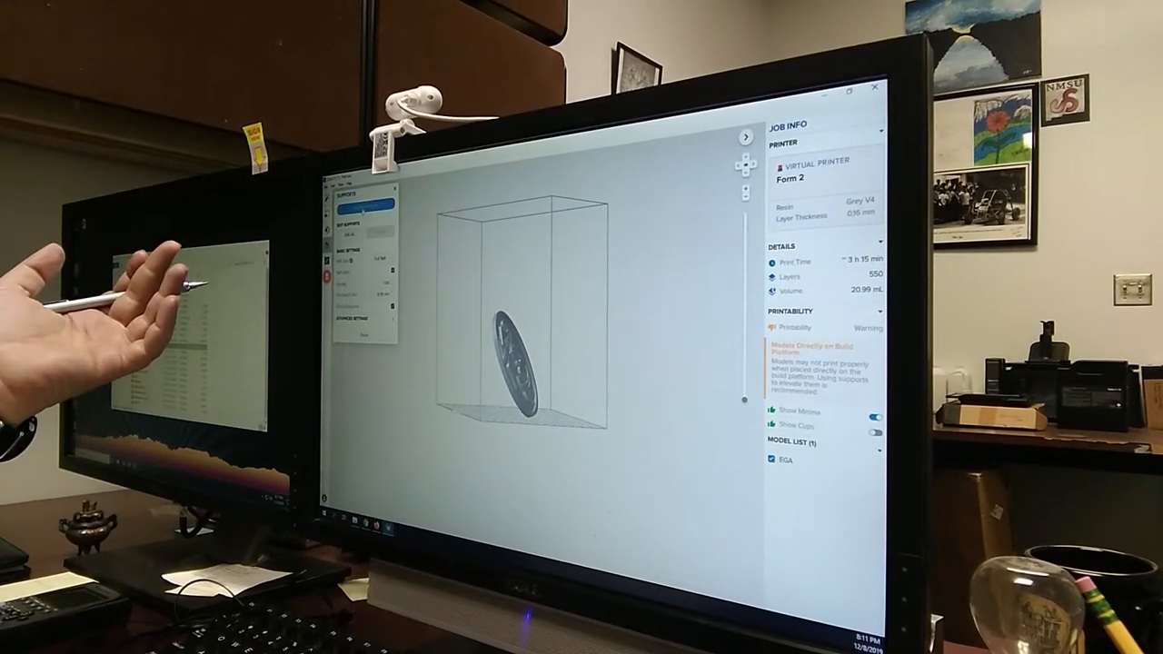
- Auto-generate all supports on the coaster and bring up TenderDonkey's printer details
{"action": "left_click", "coordinate": [377, 204]}
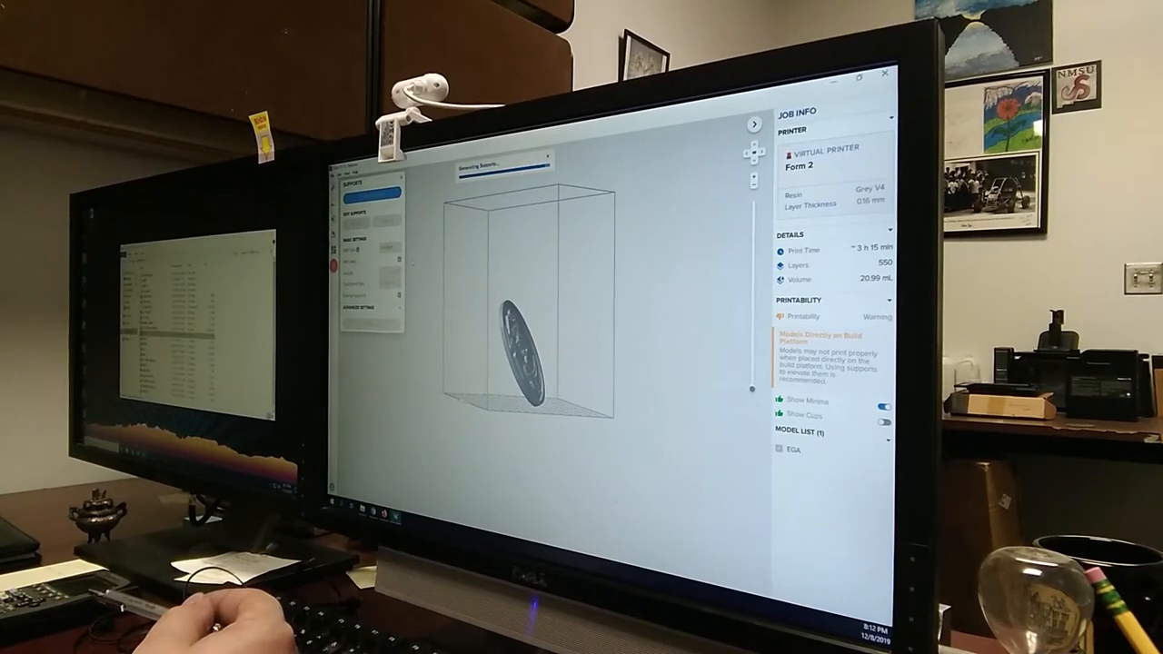
{"action": "left_click", "coordinate": [367, 193]}
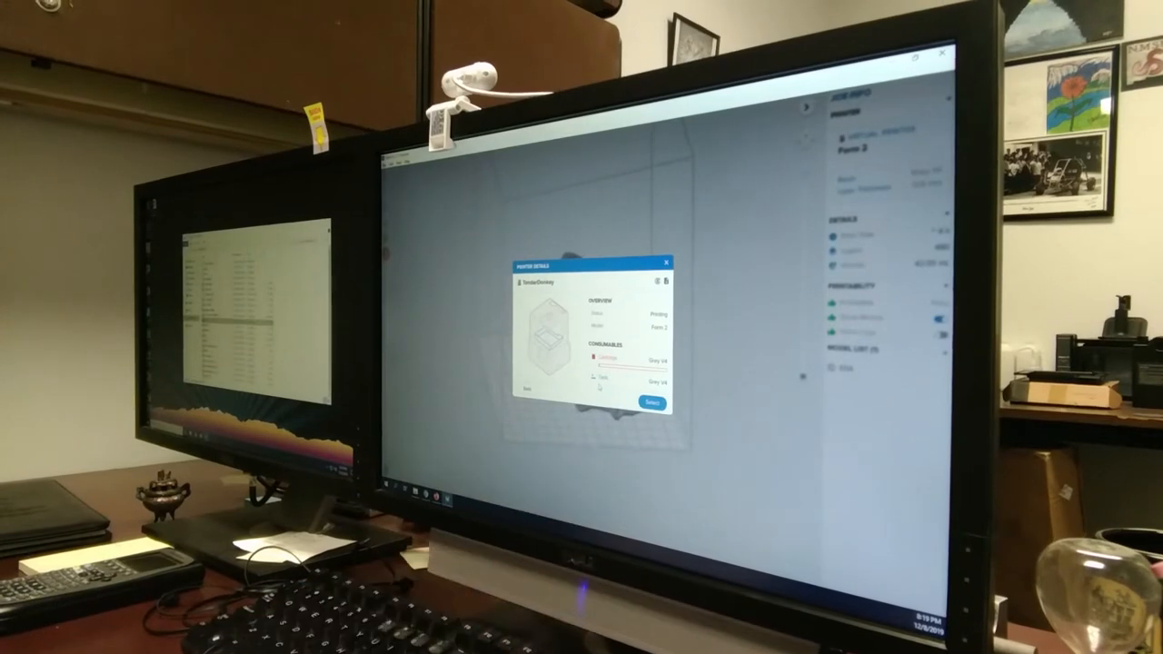
- Select the connected Form 2 TenderDonkey to reach the Print dialog
{"action": "left_click", "coordinate": [652, 403]}
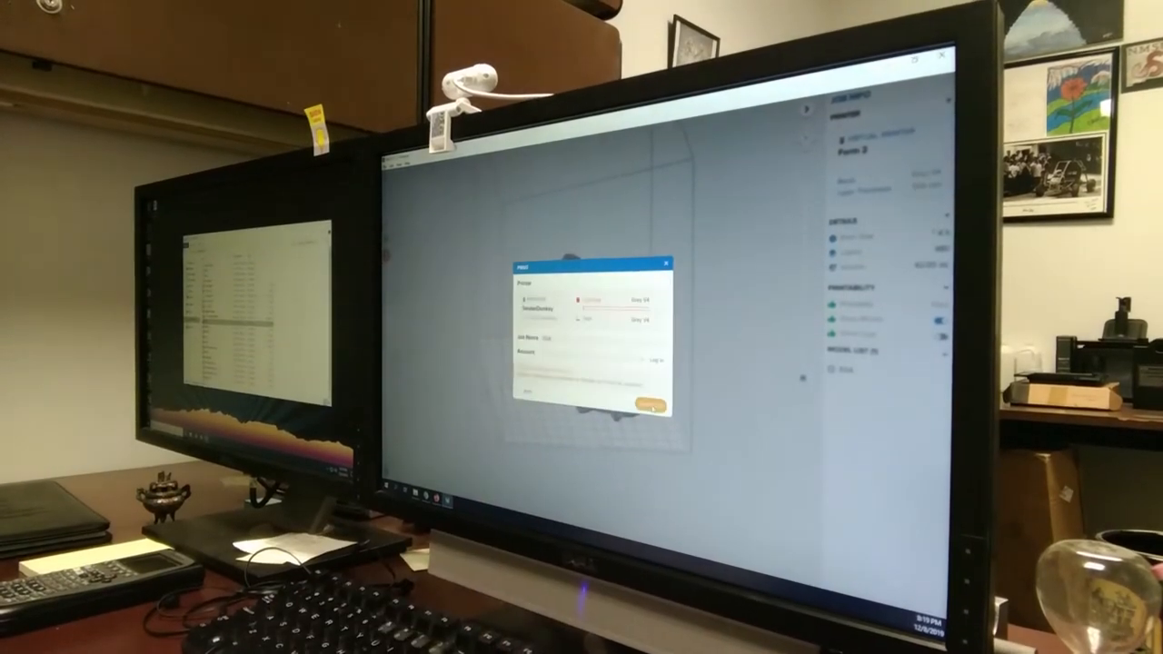